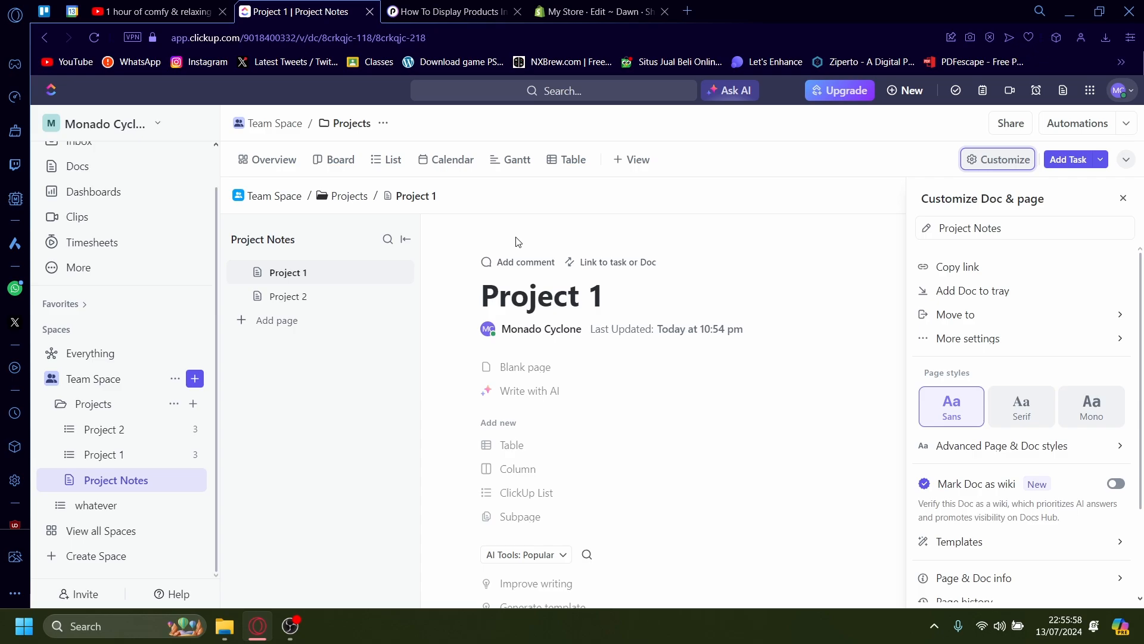
Step: Browse the Customize Doc & page options, then dismiss the panel
scroll(down, 3)
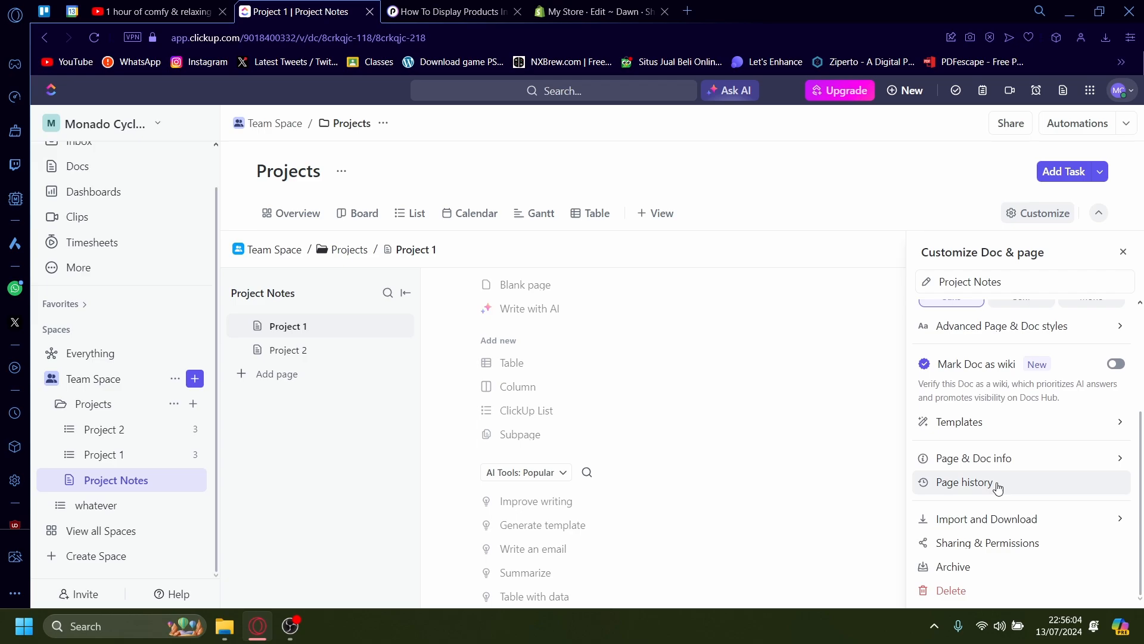
mouse_move(978, 451)
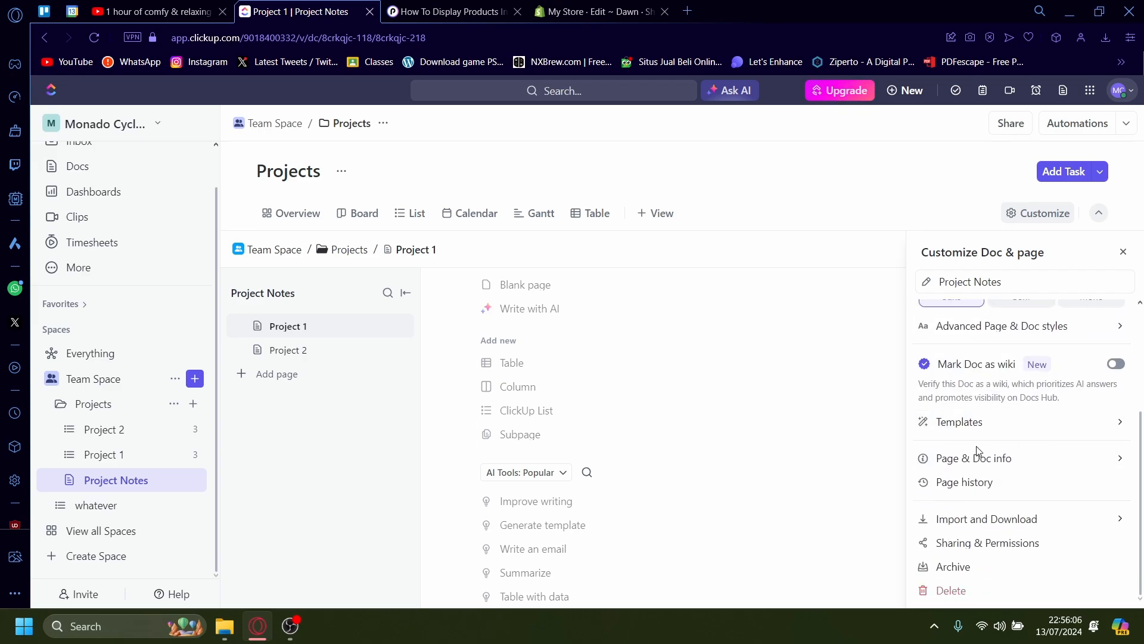
click(987, 518)
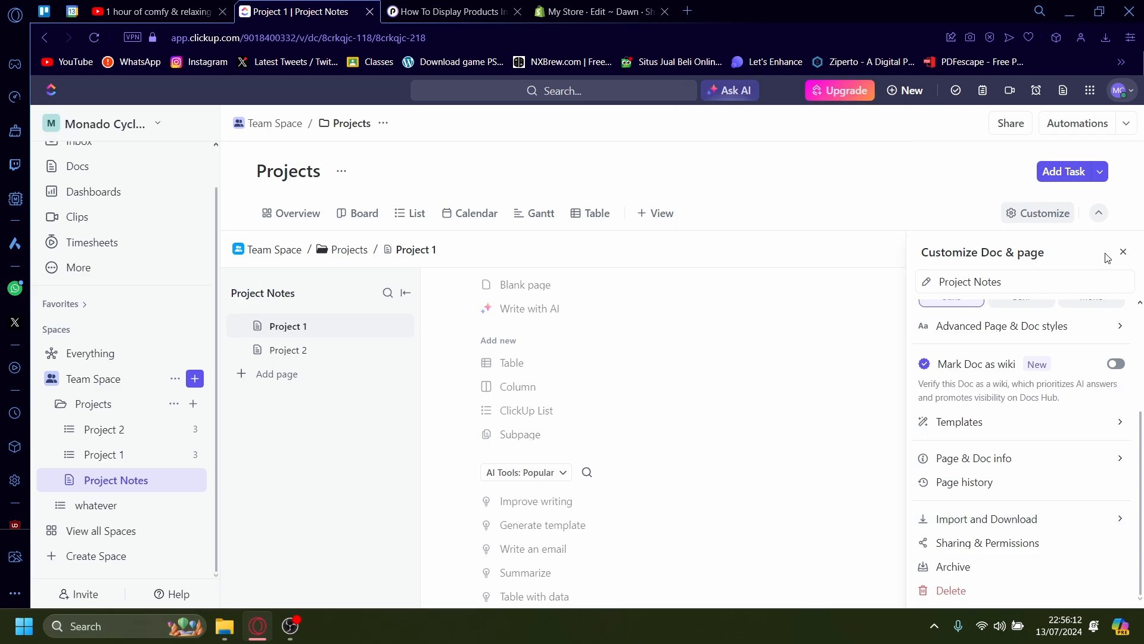
click(1123, 251)
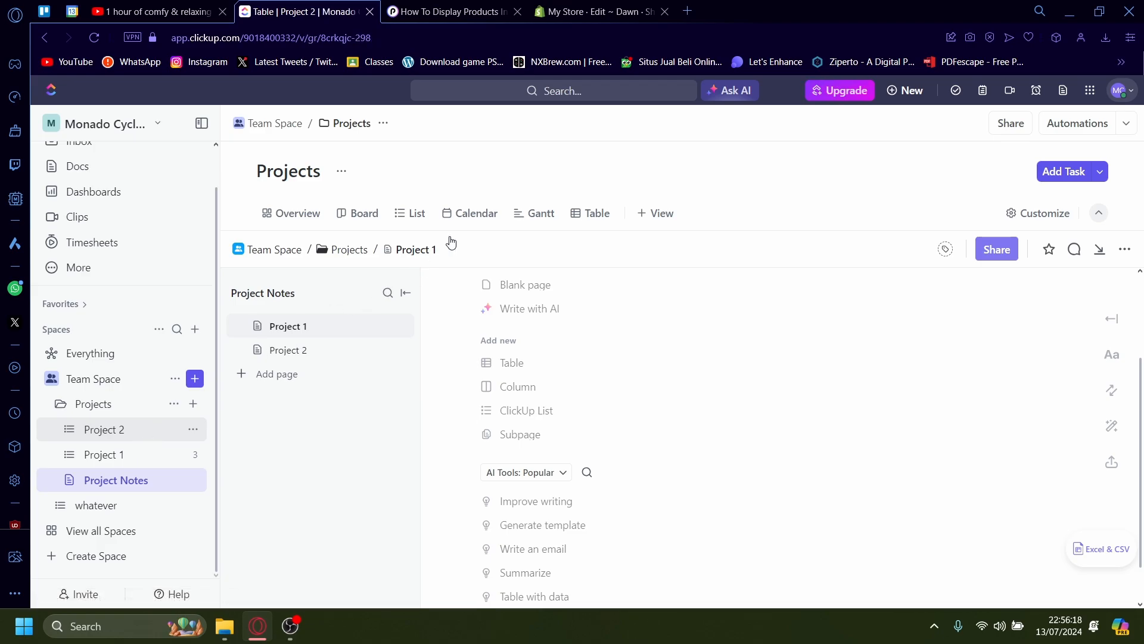
Step: Show Project 2's Table view listing Task 1 in progress and Tasks 2–3 to do
click(105, 429)
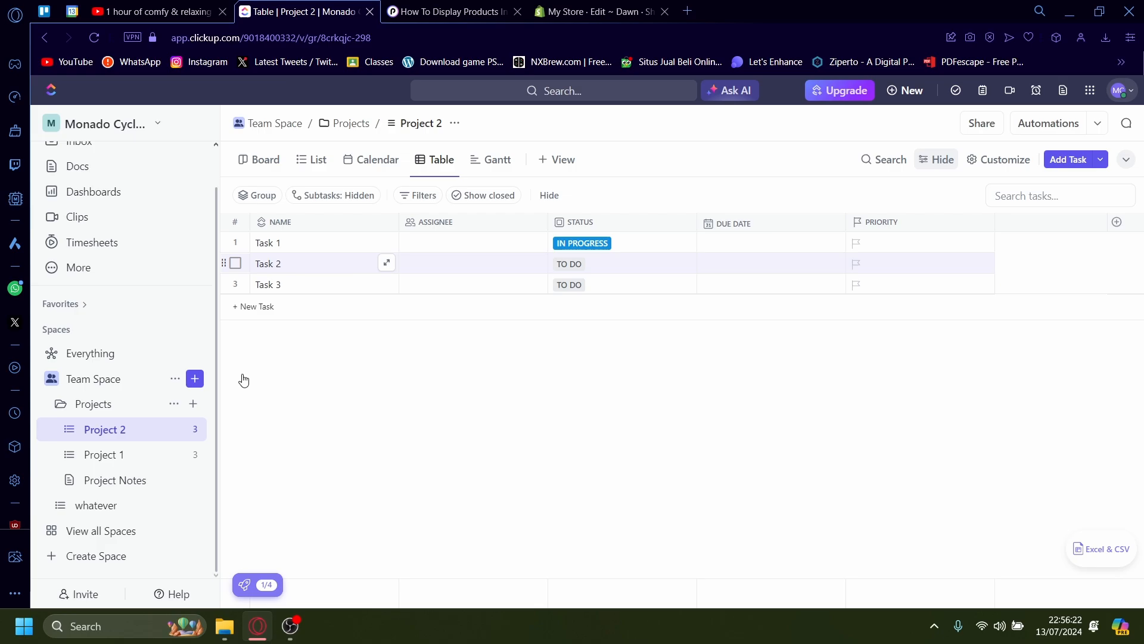
mouse_move(795, 378)
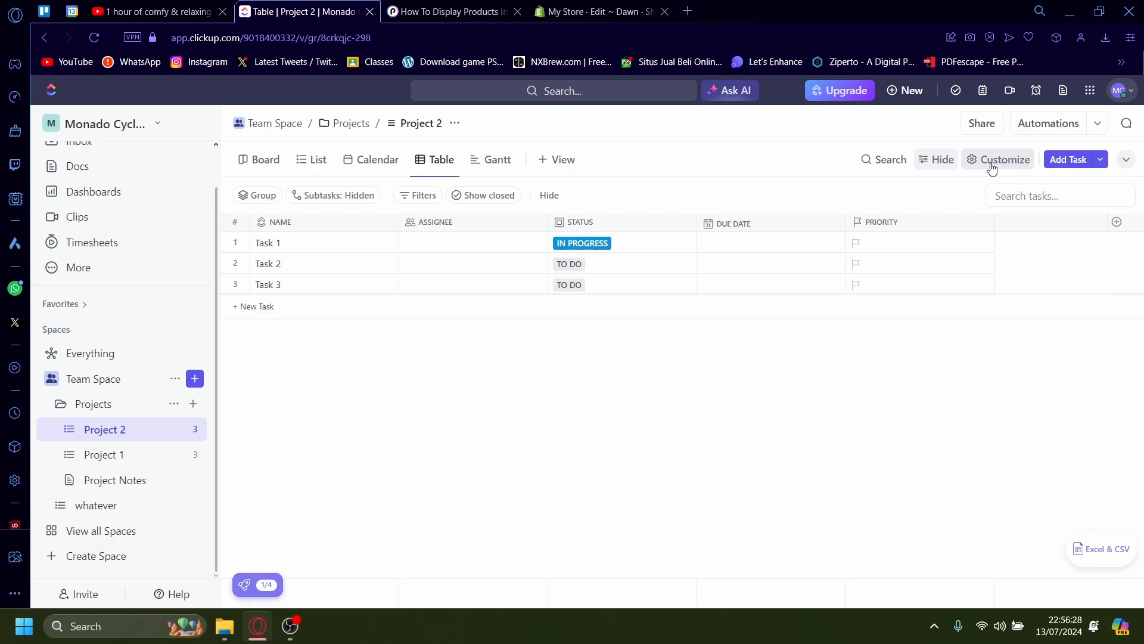
Step: Download the Project 2 table's visible columns as an Excel file via Customize > Export
click(1003, 159)
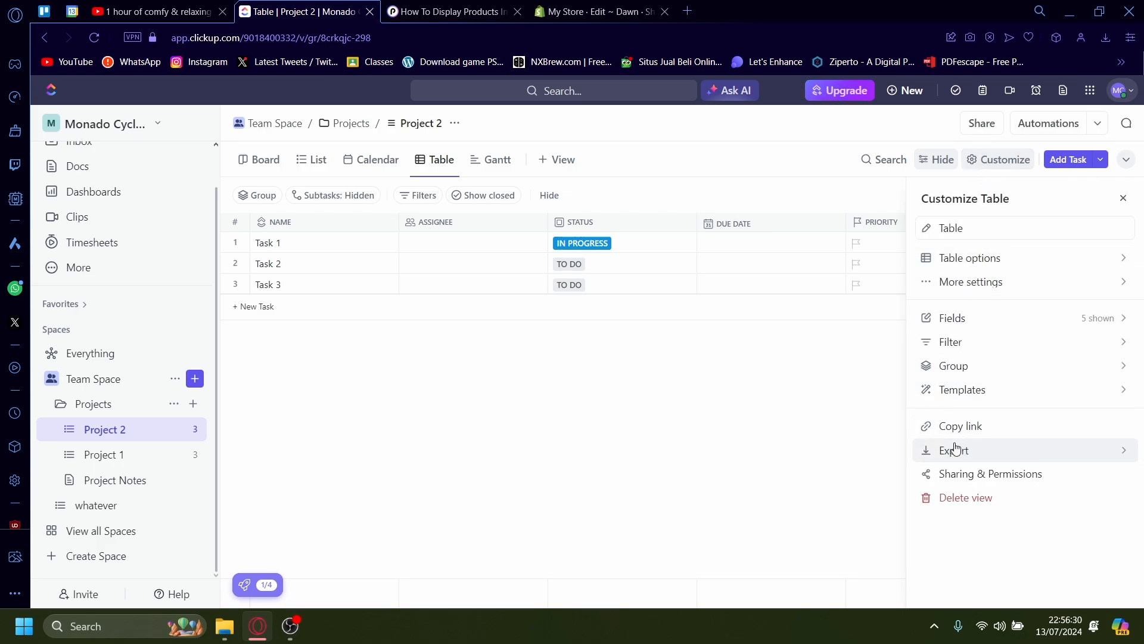
click(954, 449)
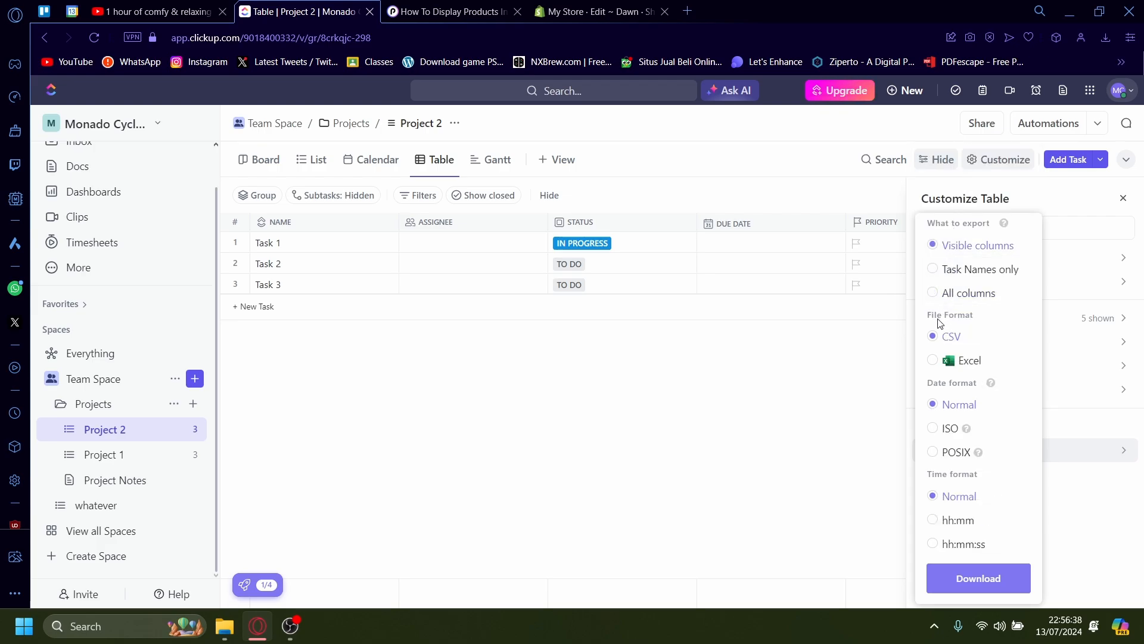
mouse_move(959, 324)
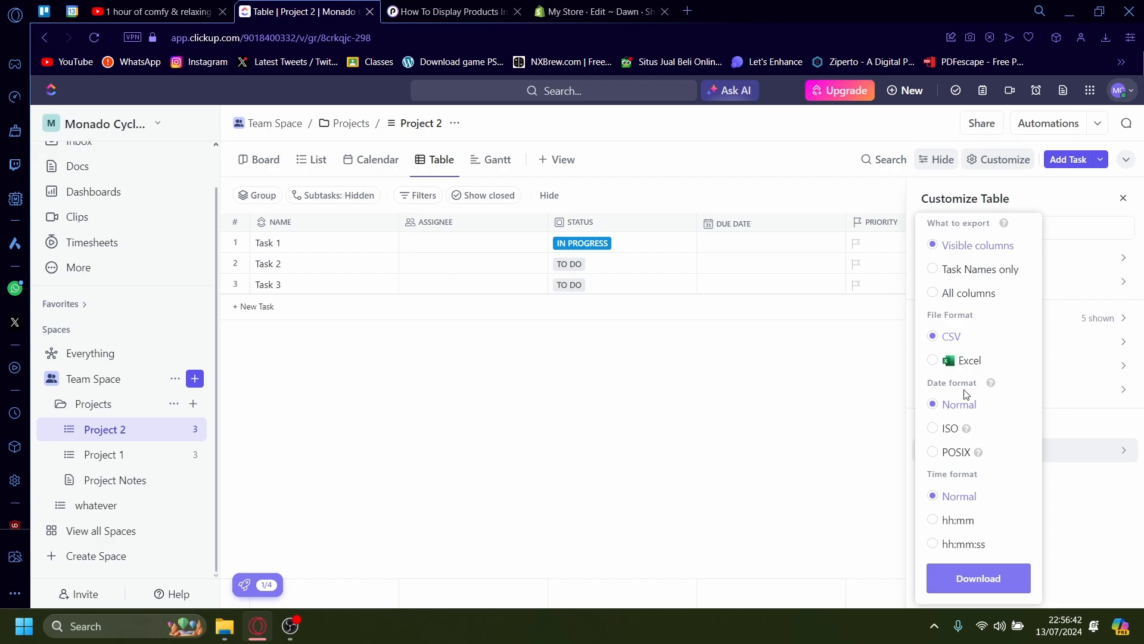
click(932, 543)
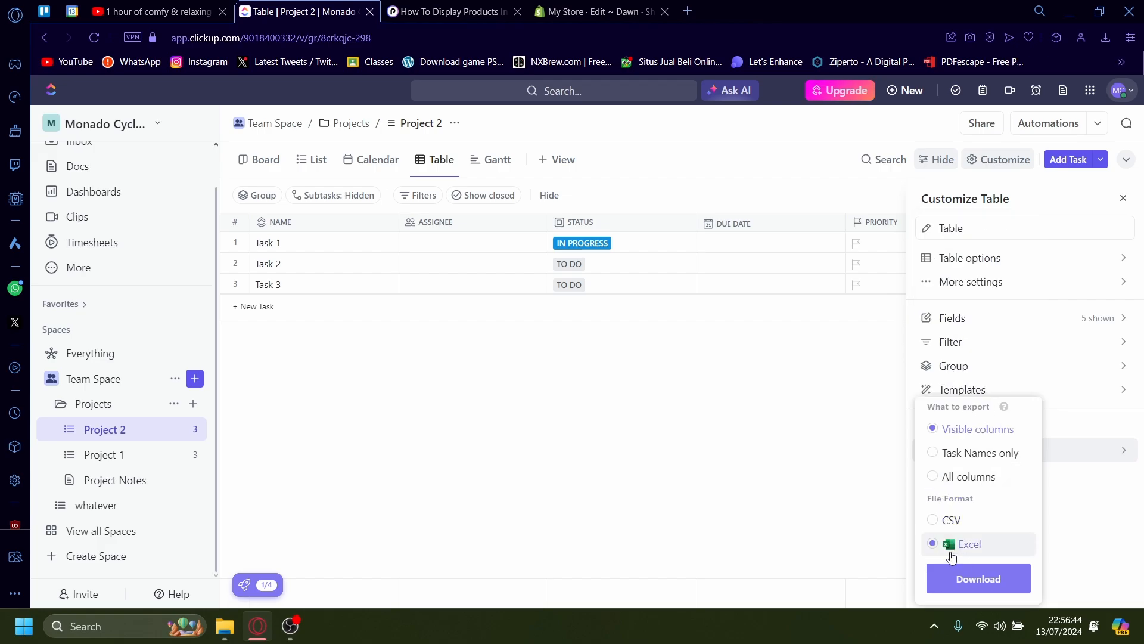
click(978, 578)
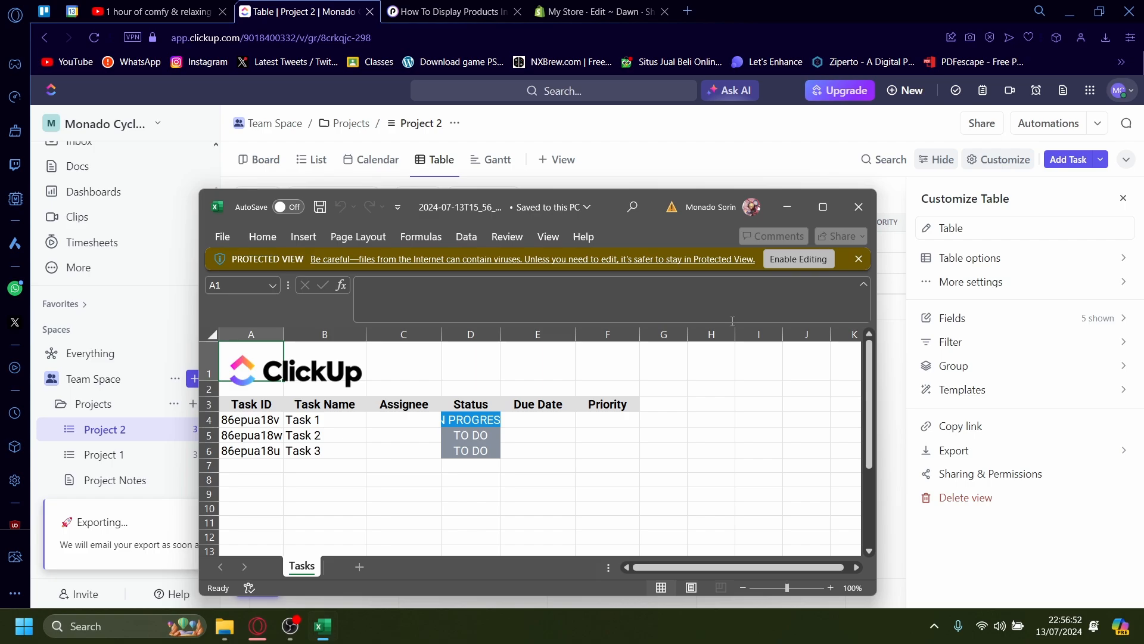
Step: Maximize the exported workbook and inspect cell C5 and the Task ID header
click(821, 206)
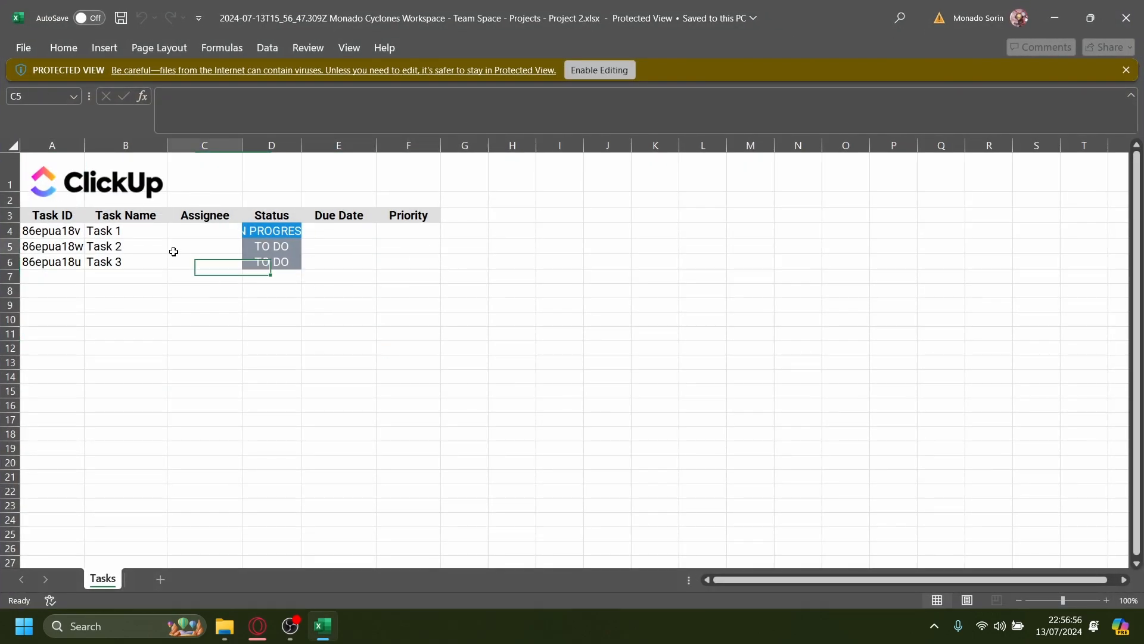
click(52, 214)
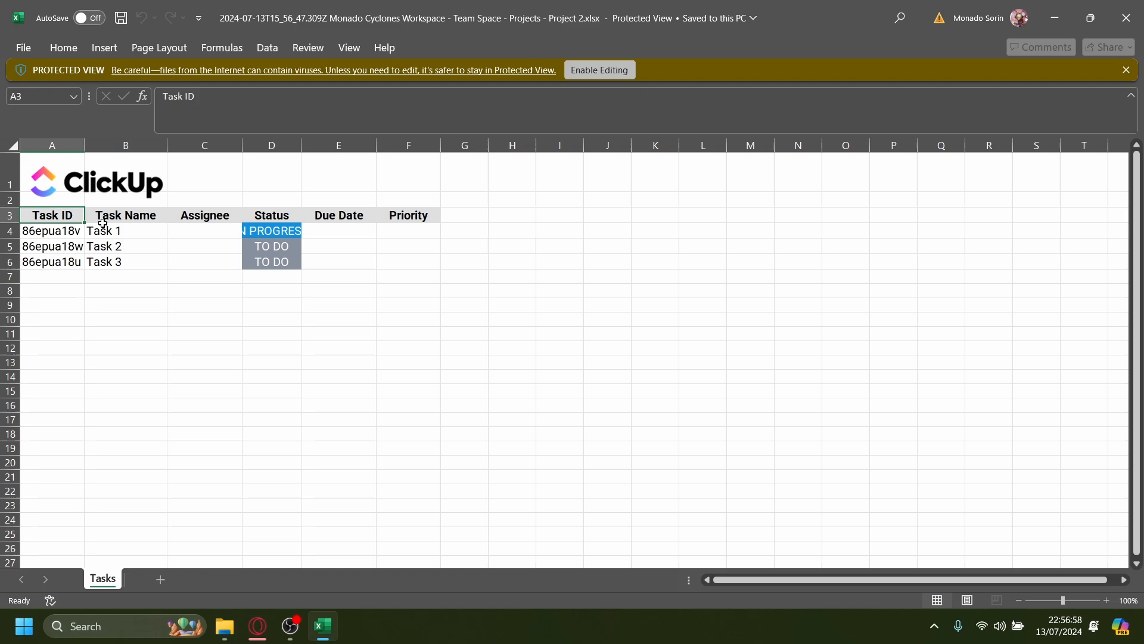
click(272, 230)
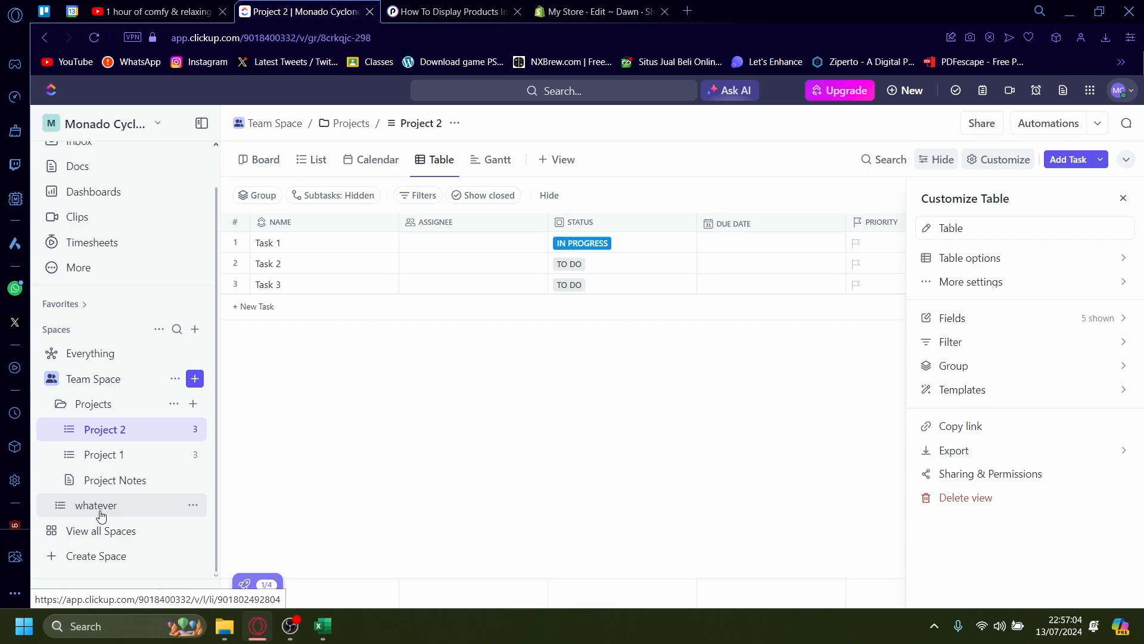
Step: Attempt an Excel export of the empty whatever list, getting the nothing-to-export notice
click(95, 505)
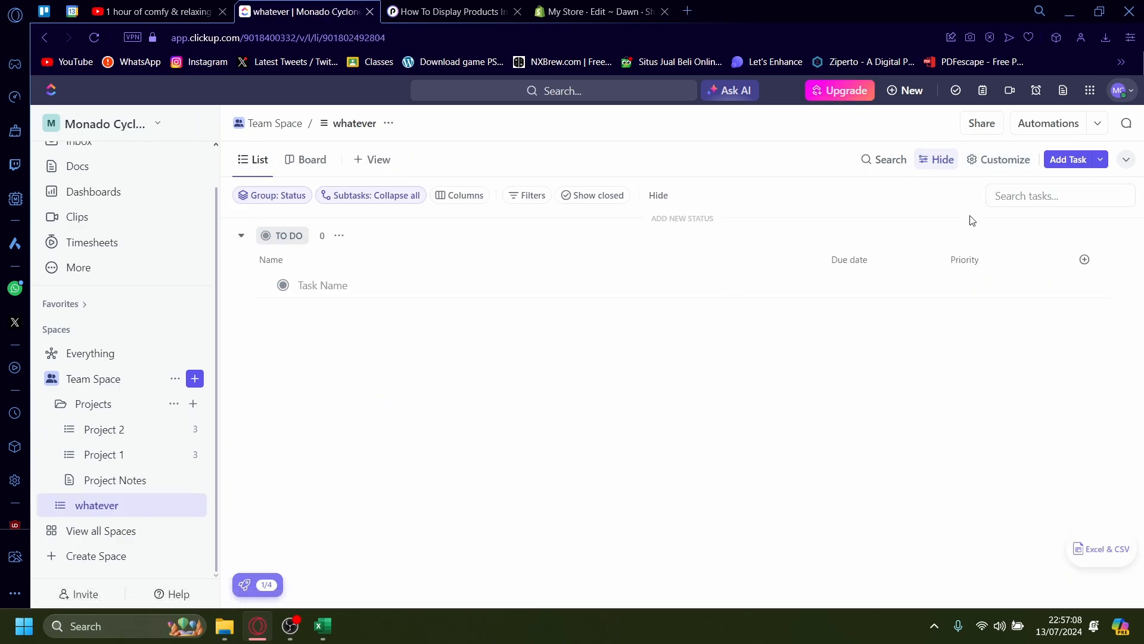
click(1003, 159)
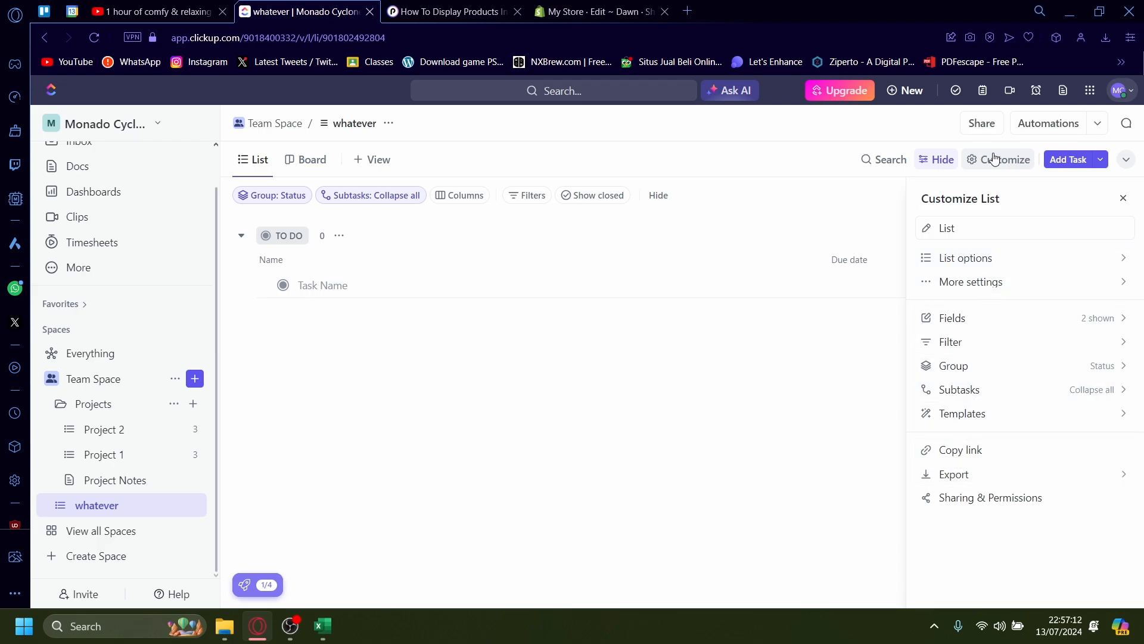
click(951, 473)
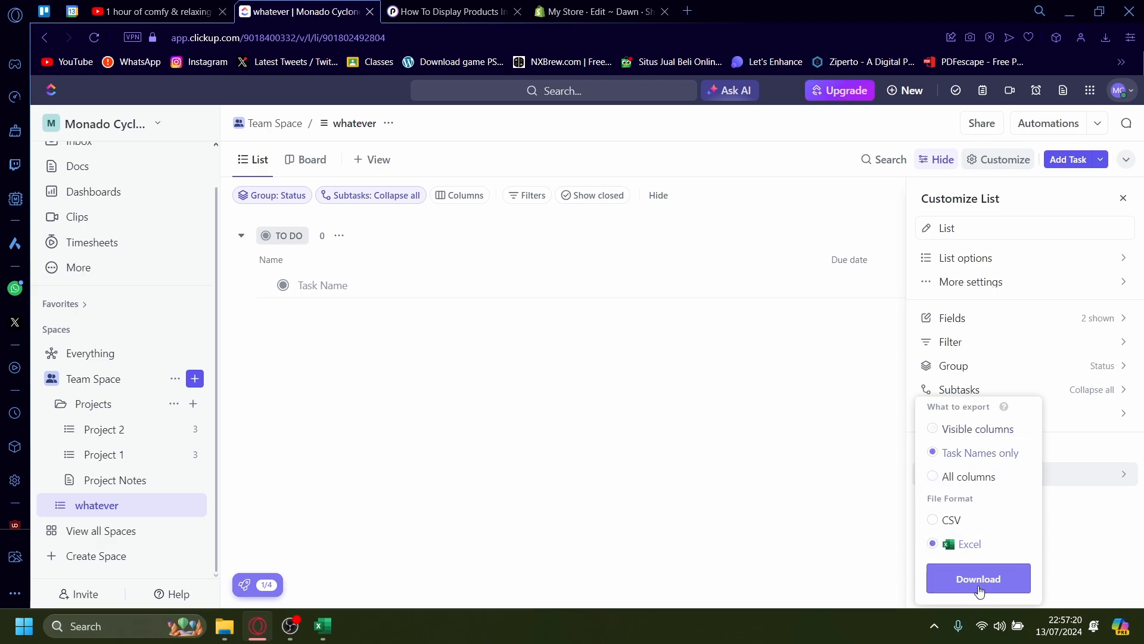
click(977, 578)
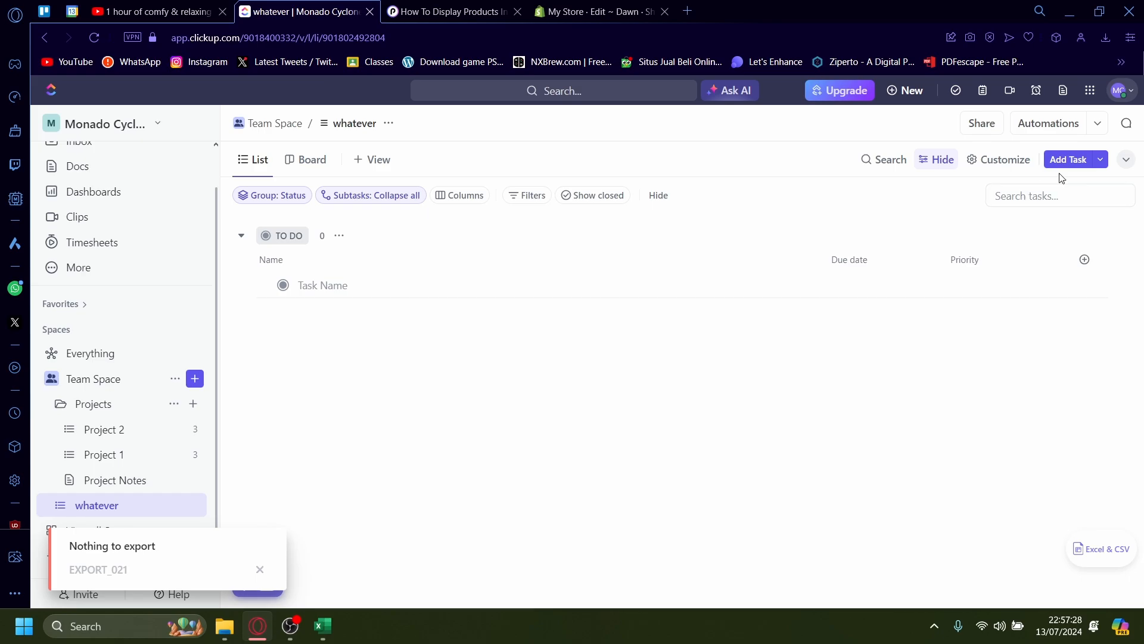
Step: Create a new task named 'whatever' so it appears under To Do
click(1070, 159)
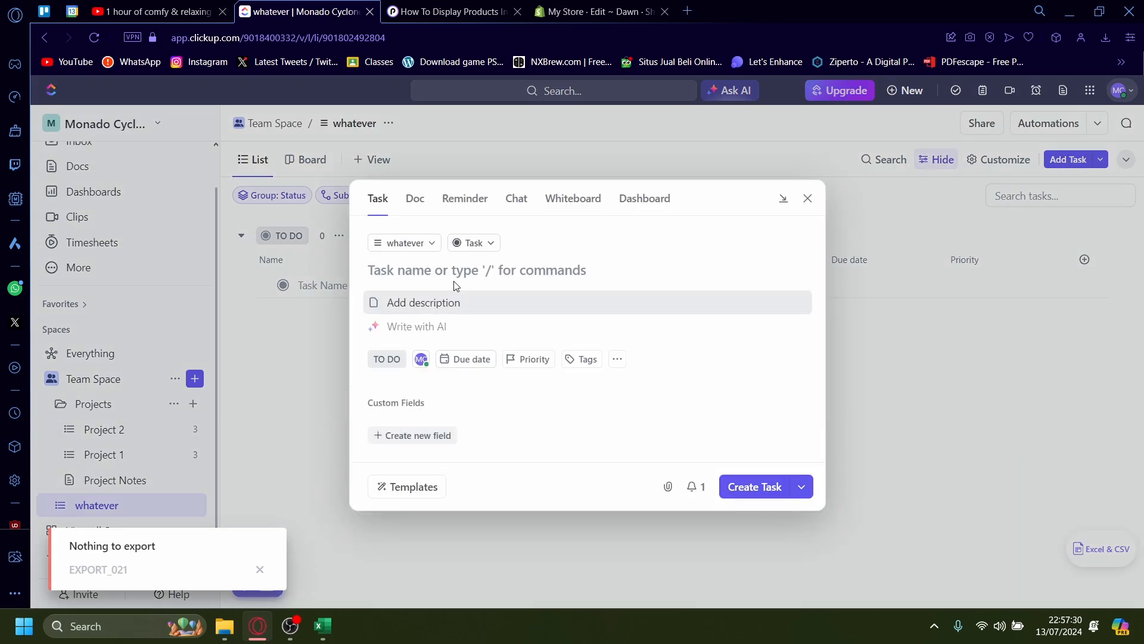
text(whateve)
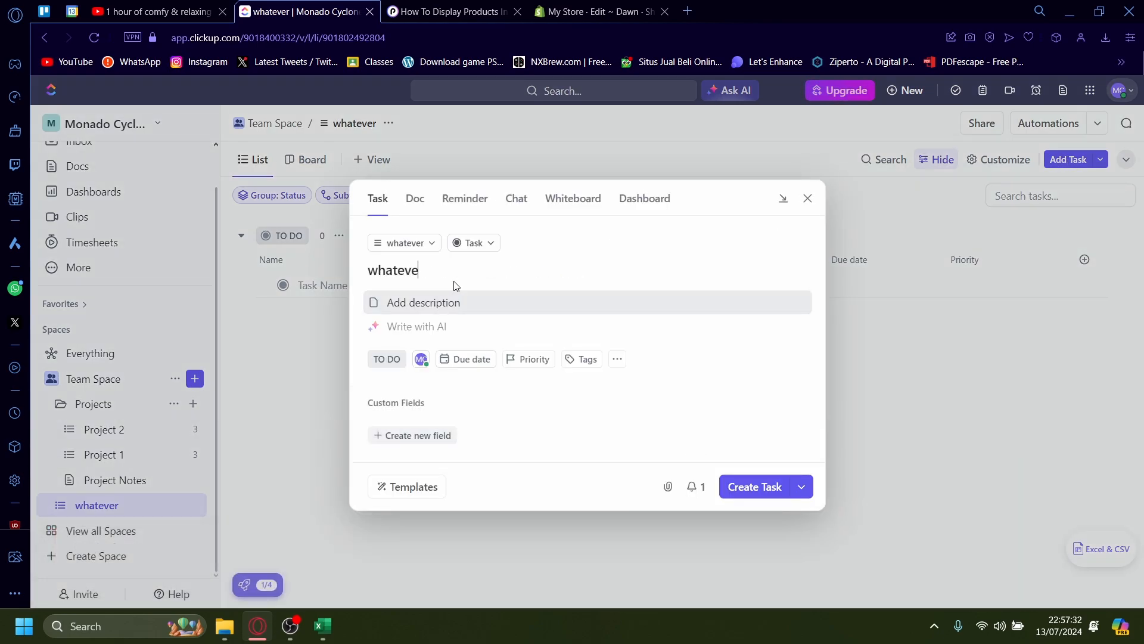
click(756, 487)
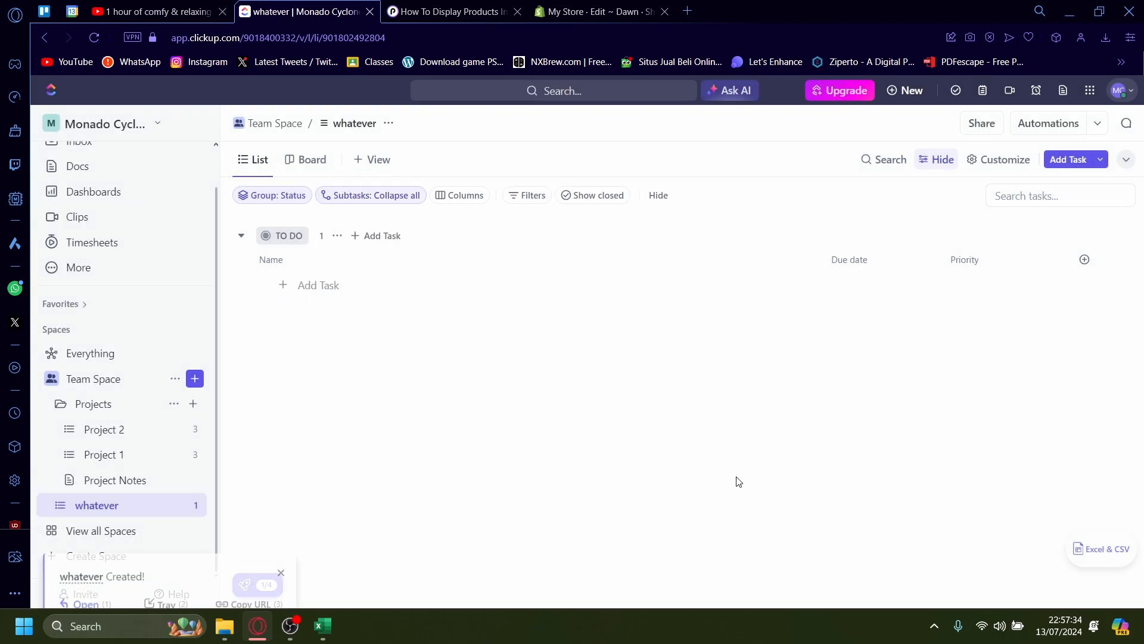
click(1004, 158)
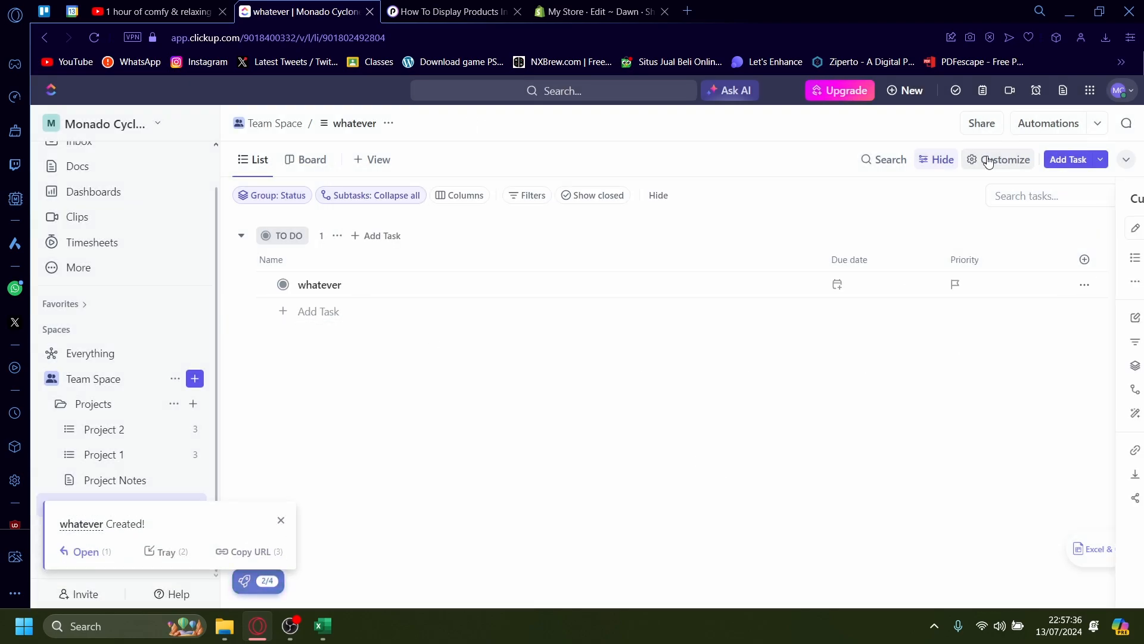
Step: Download the whatever list as Excel, then bring the Project 2 workbook back on screen
click(1006, 159)
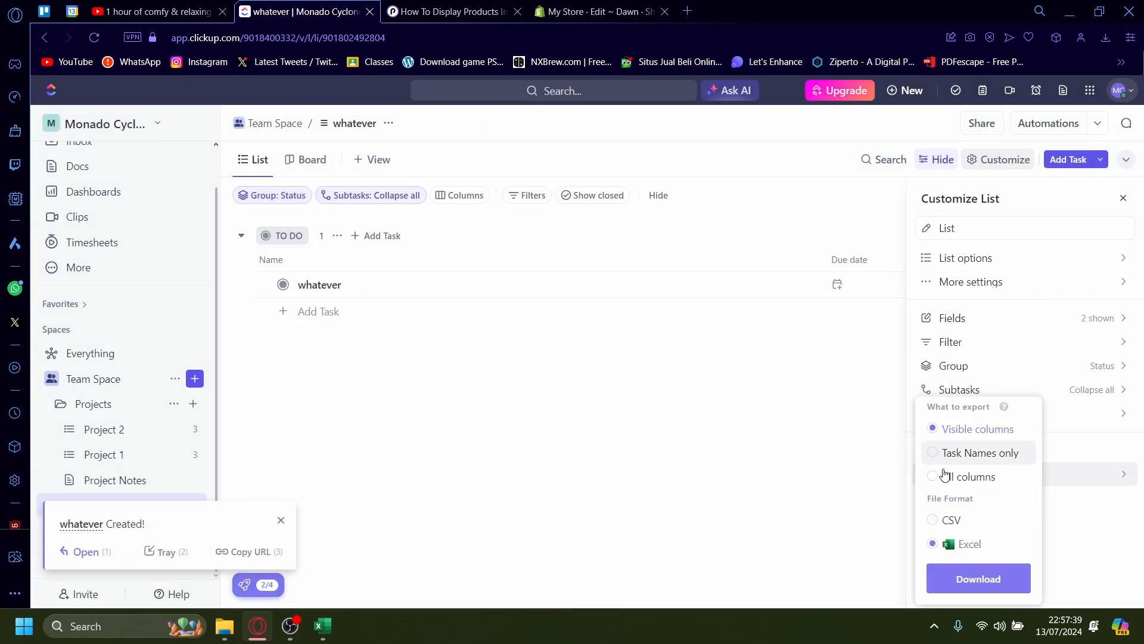
click(978, 578)
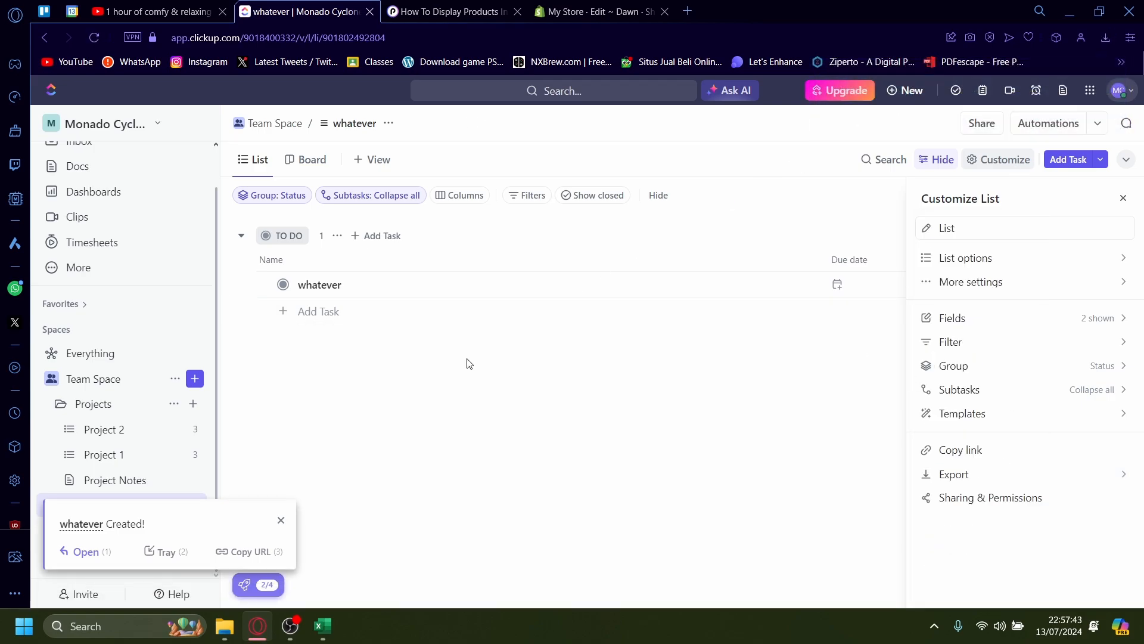
click(322, 625)
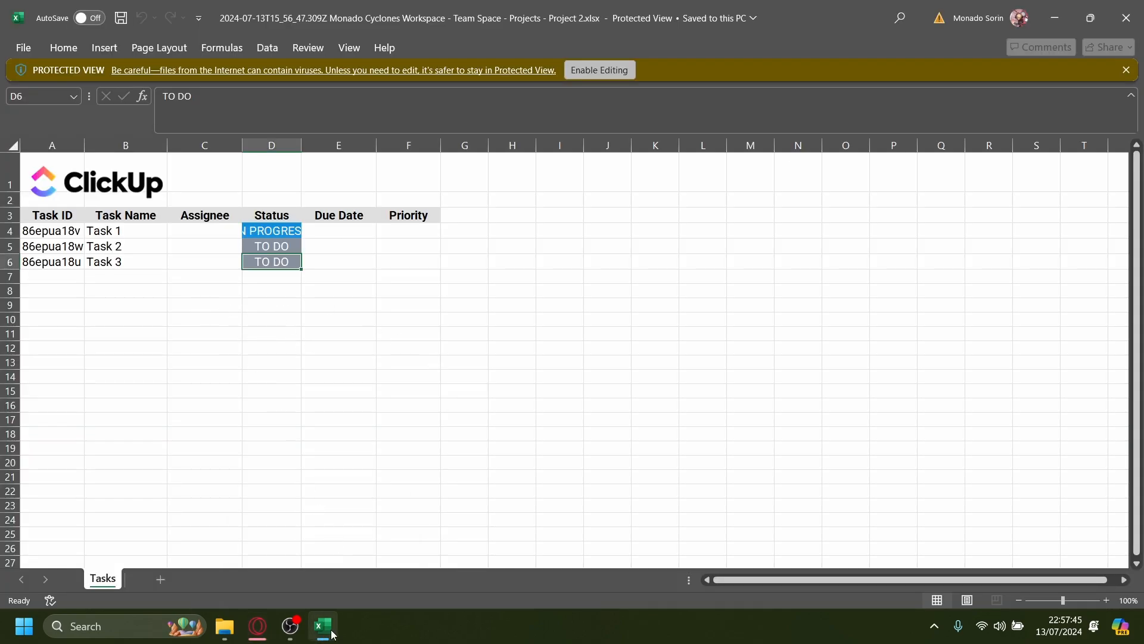